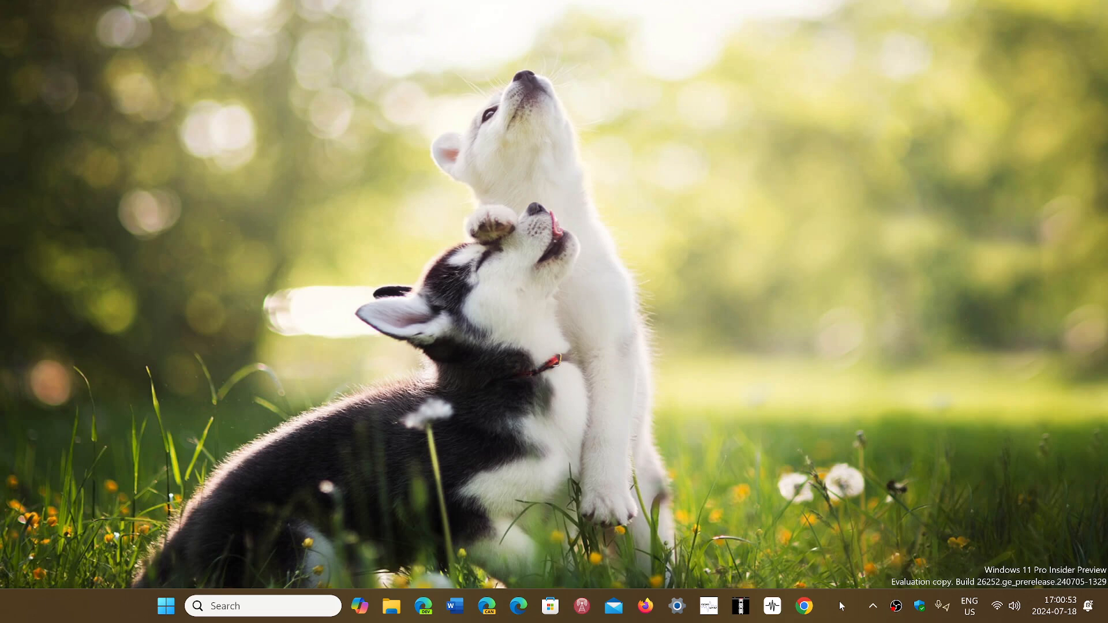
{"action": "mouse_move", "coordinate": [579, 452]}
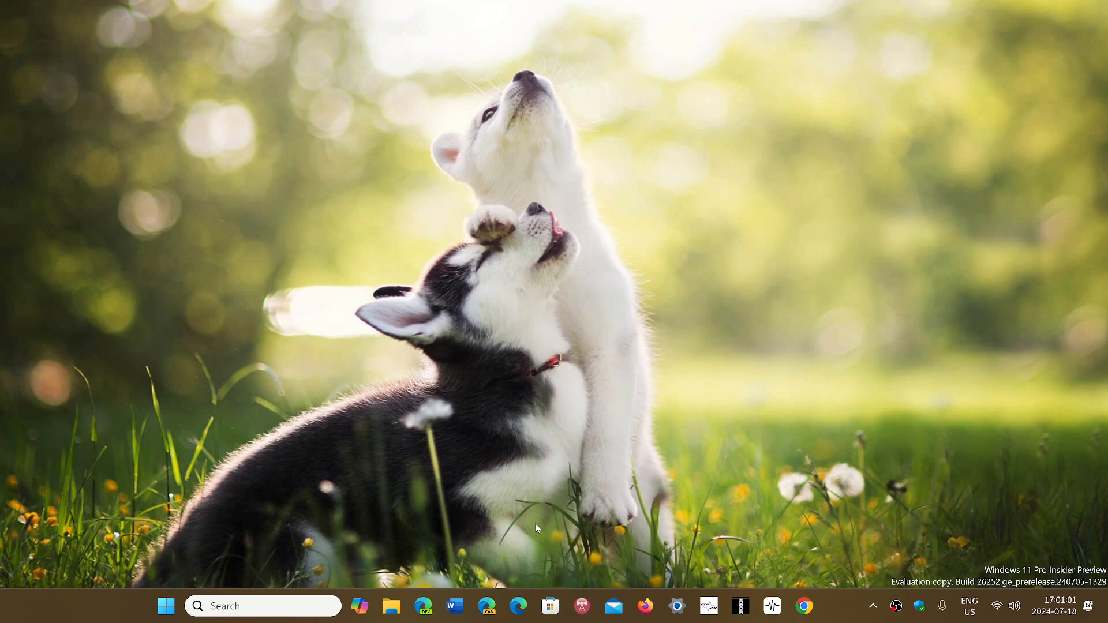
Launch Microsoft Edge from the taskbar, loading the spaceweather.com page
{"action": "left_click", "coordinate": [518, 606]}
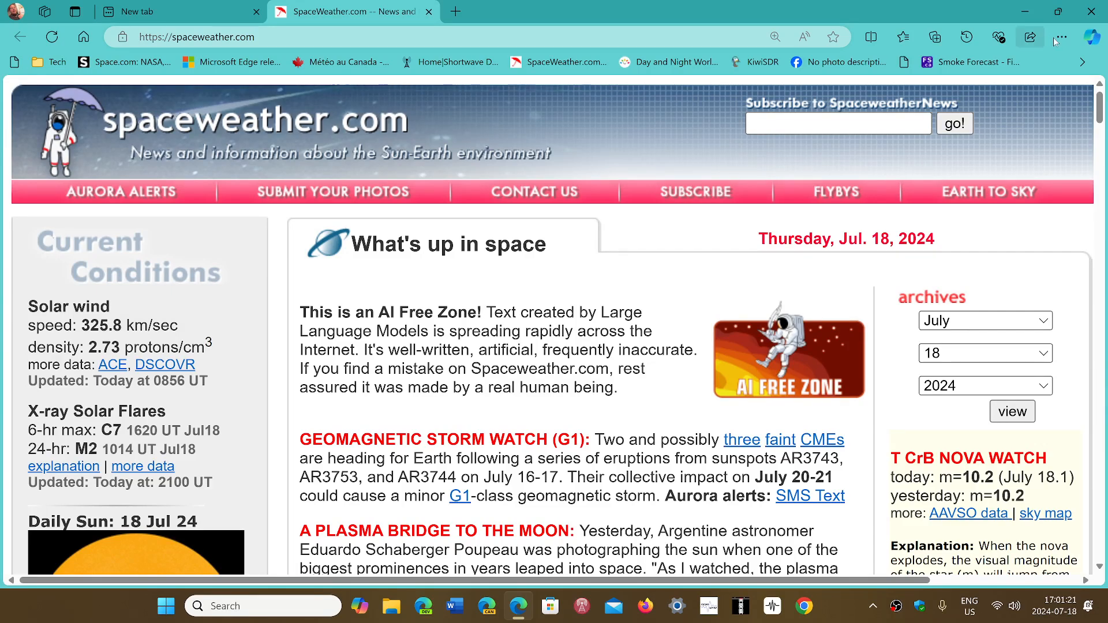
Open Edge Settings from the Settings and more menu, landing on the Profiles page
{"action": "left_click", "coordinate": [1059, 37]}
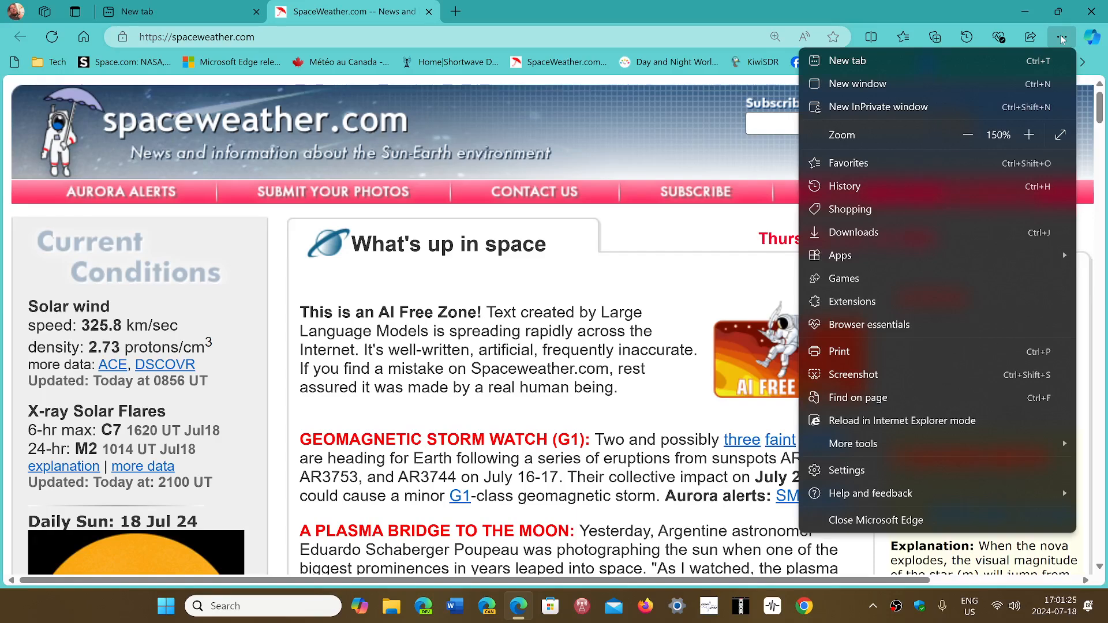
{"action": "mouse_move", "coordinate": [982, 205]}
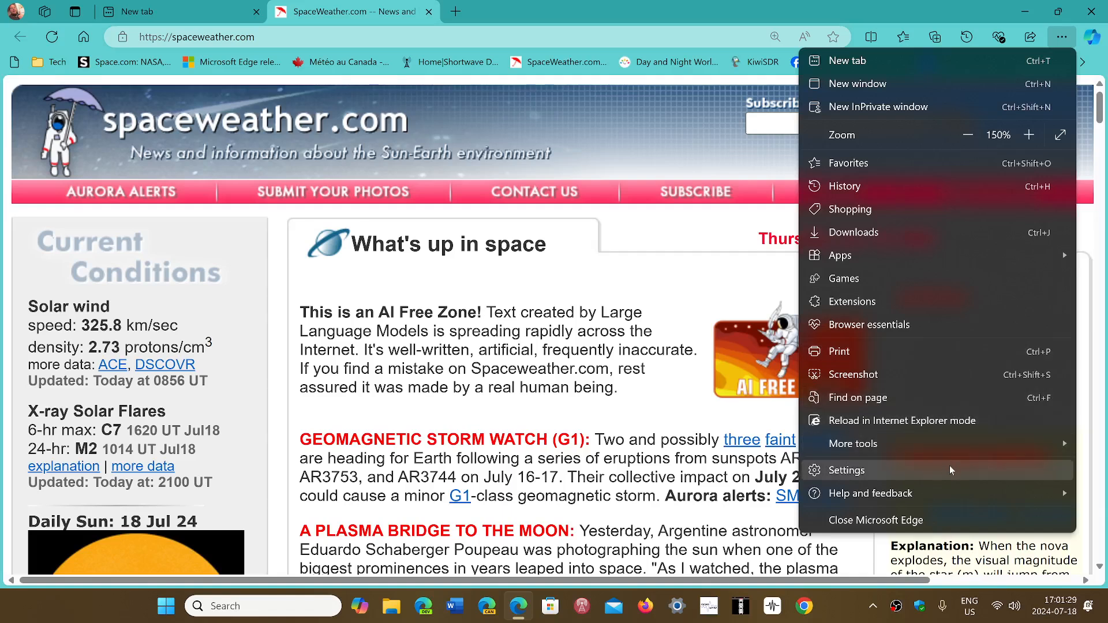
{"action": "left_click", "coordinate": [847, 470]}
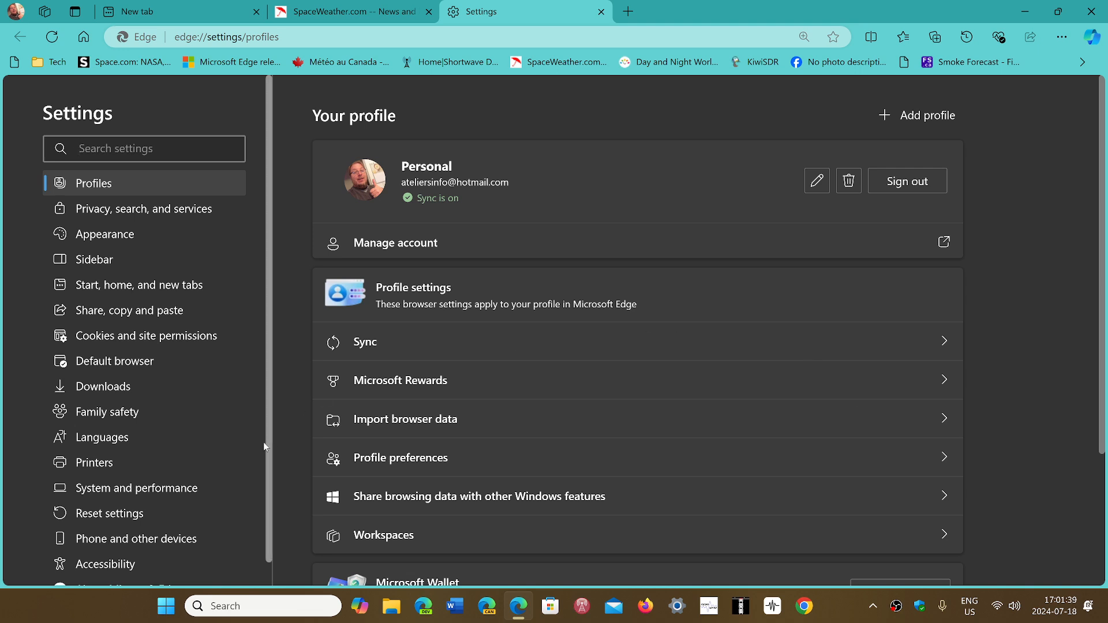
Show the System and performance page with startup boost and Efficiency mode options
{"action": "left_click", "coordinate": [136, 487]}
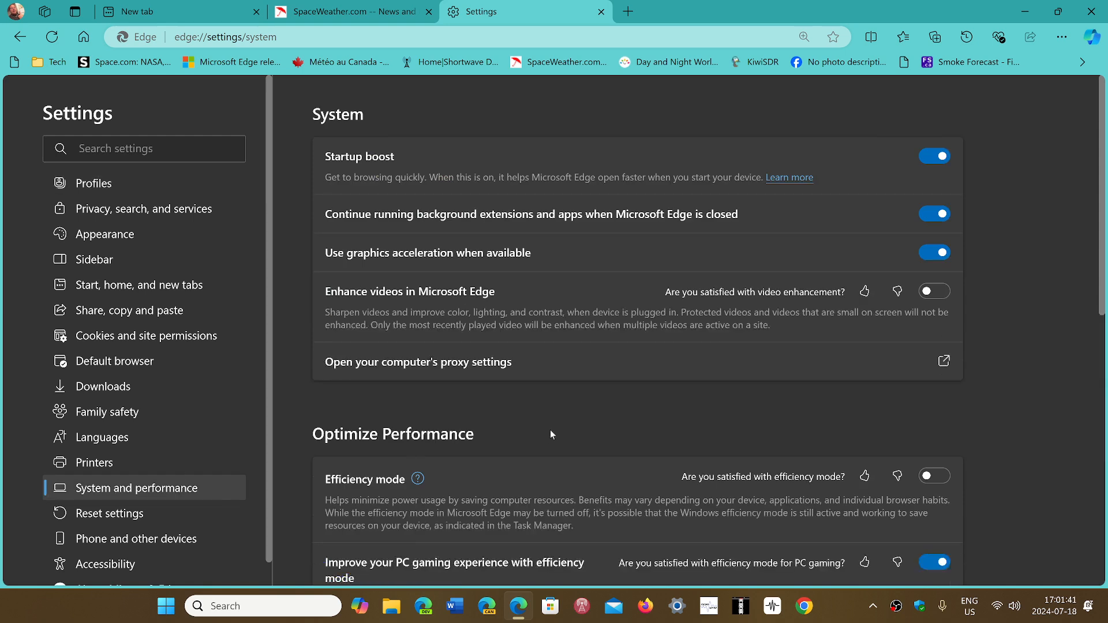
{"action": "mouse_move", "coordinate": [738, 417]}
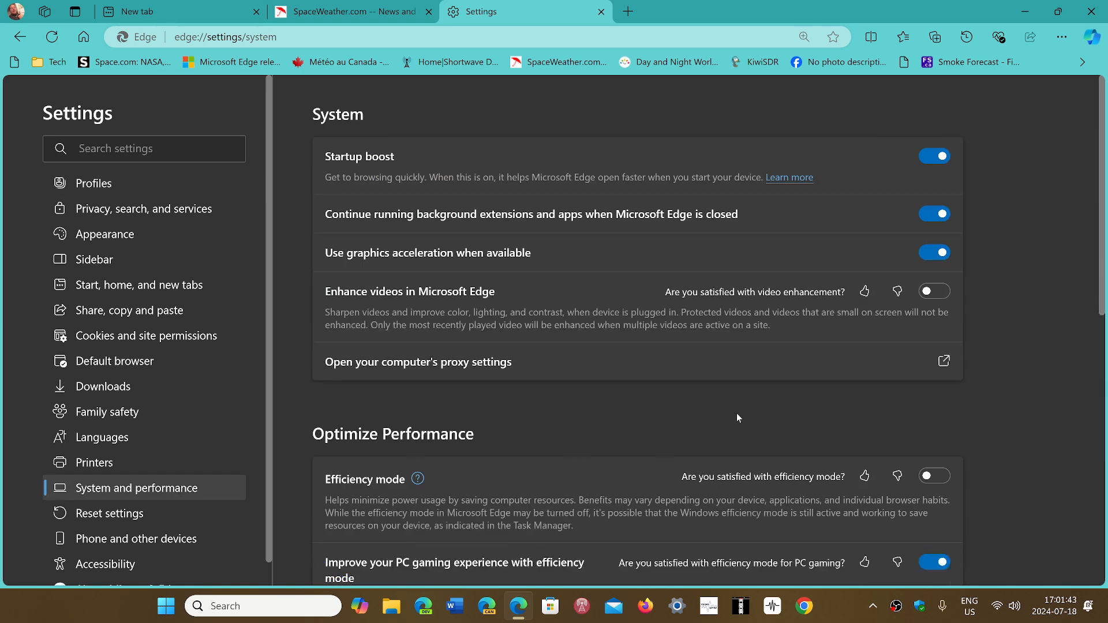
{"action": "mouse_move", "coordinate": [654, 423]}
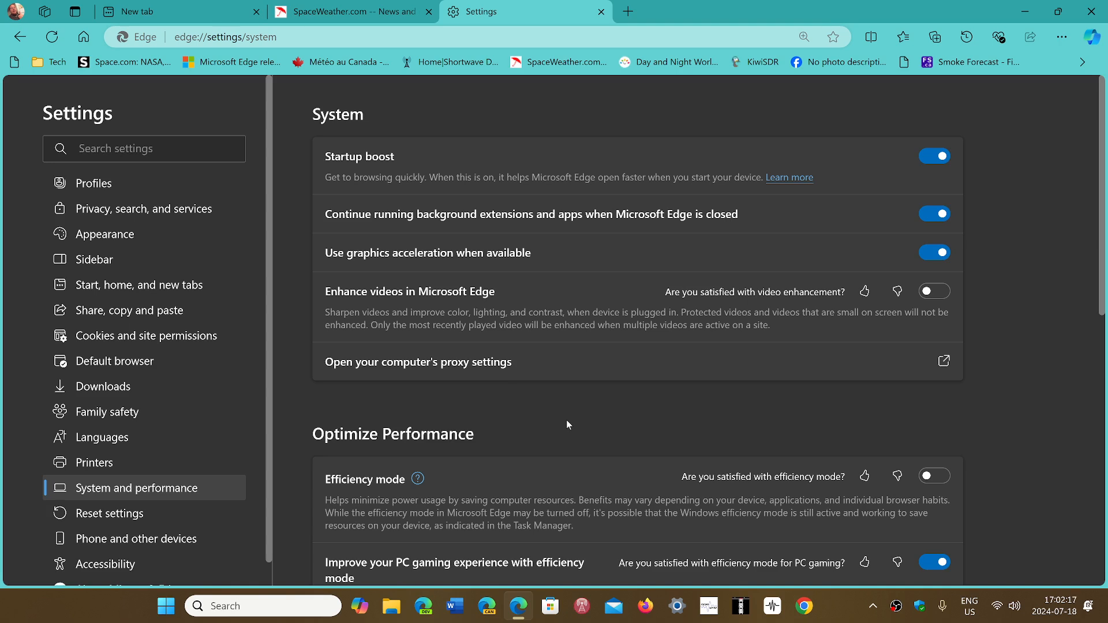
{"action": "mouse_move", "coordinate": [664, 423]}
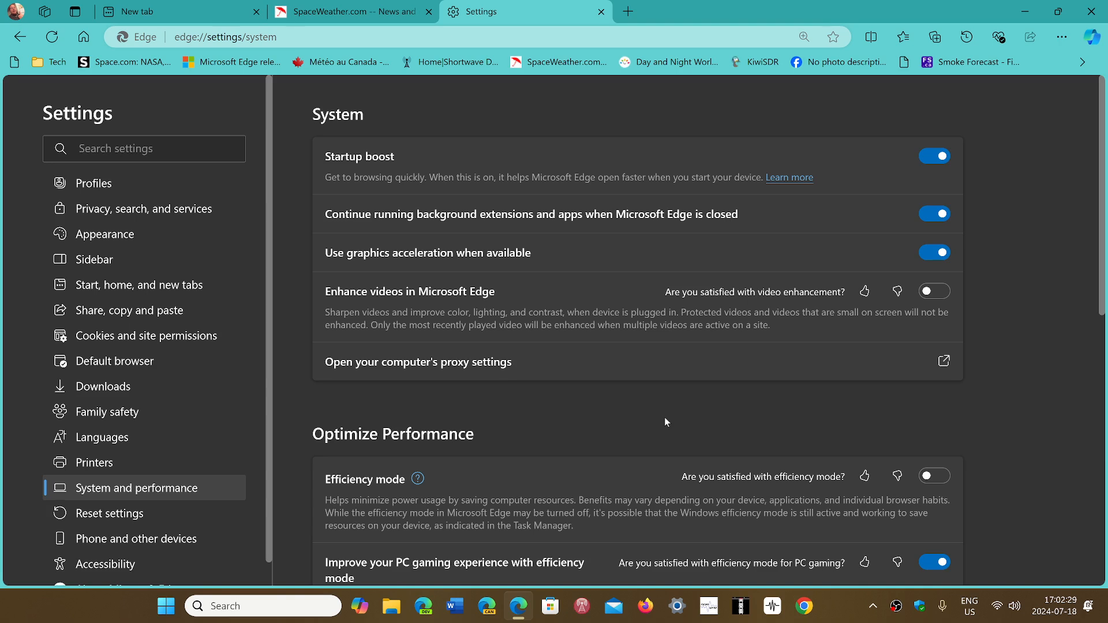
{"action": "mouse_move", "coordinate": [558, 418]}
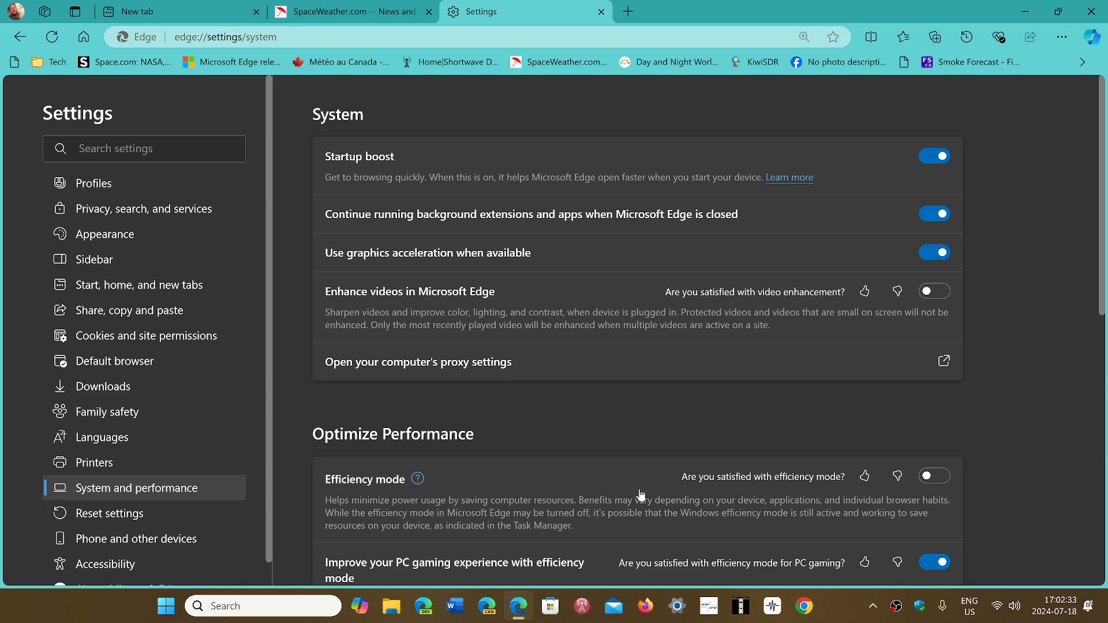
{"action": "mouse_move", "coordinate": [998, 383]}
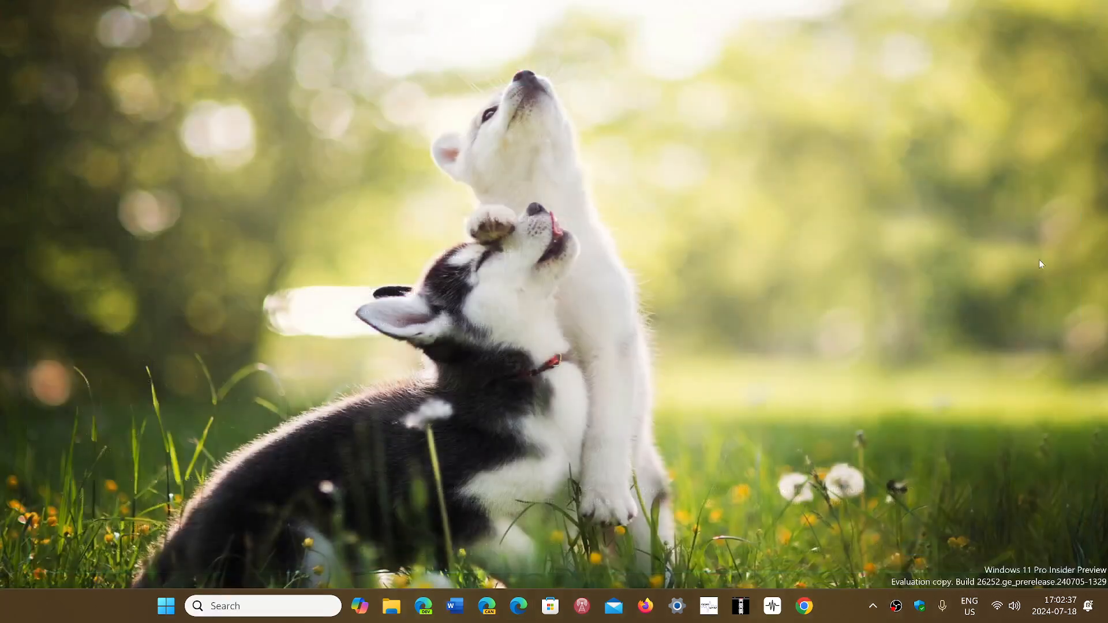
{"action": "mouse_move", "coordinate": [830, 615]}
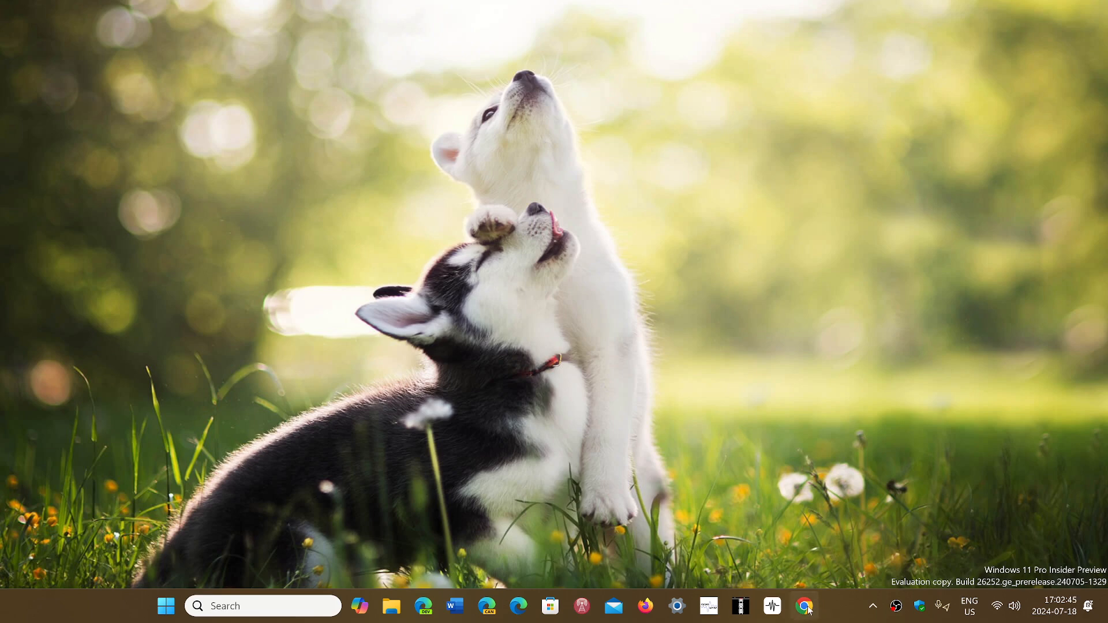
{"action": "mouse_move", "coordinate": [841, 616]}
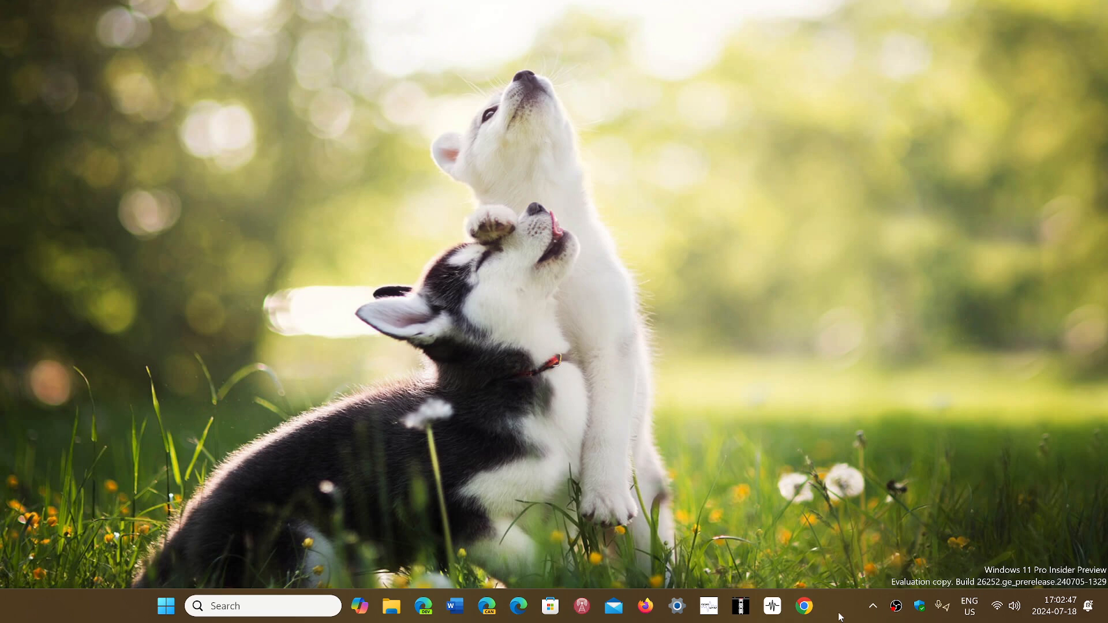